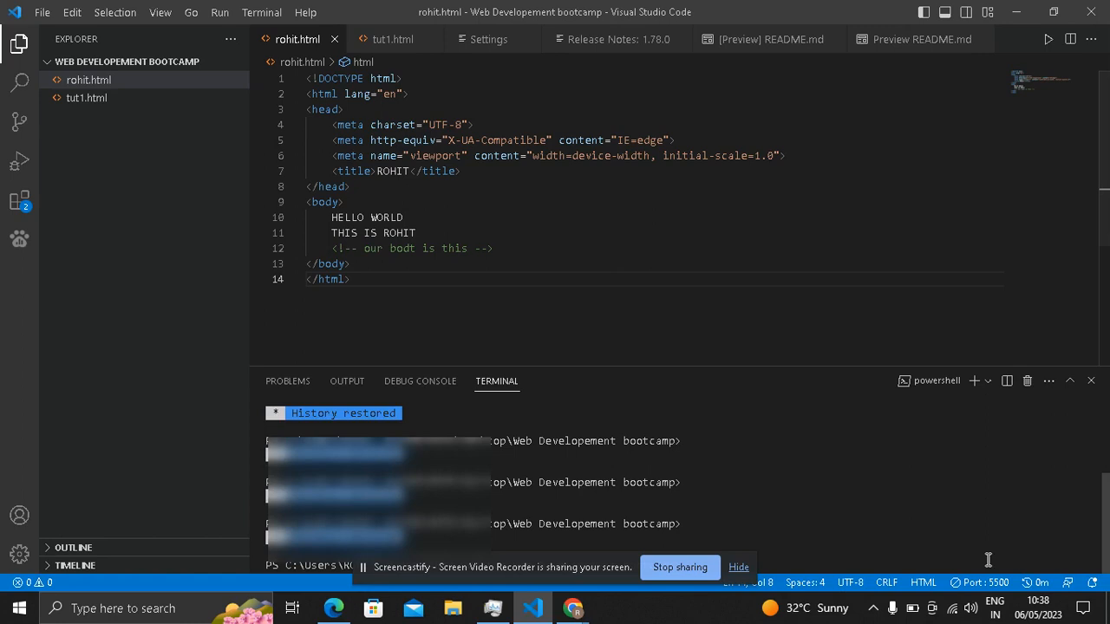
pyautogui.moveTo(833, 415)
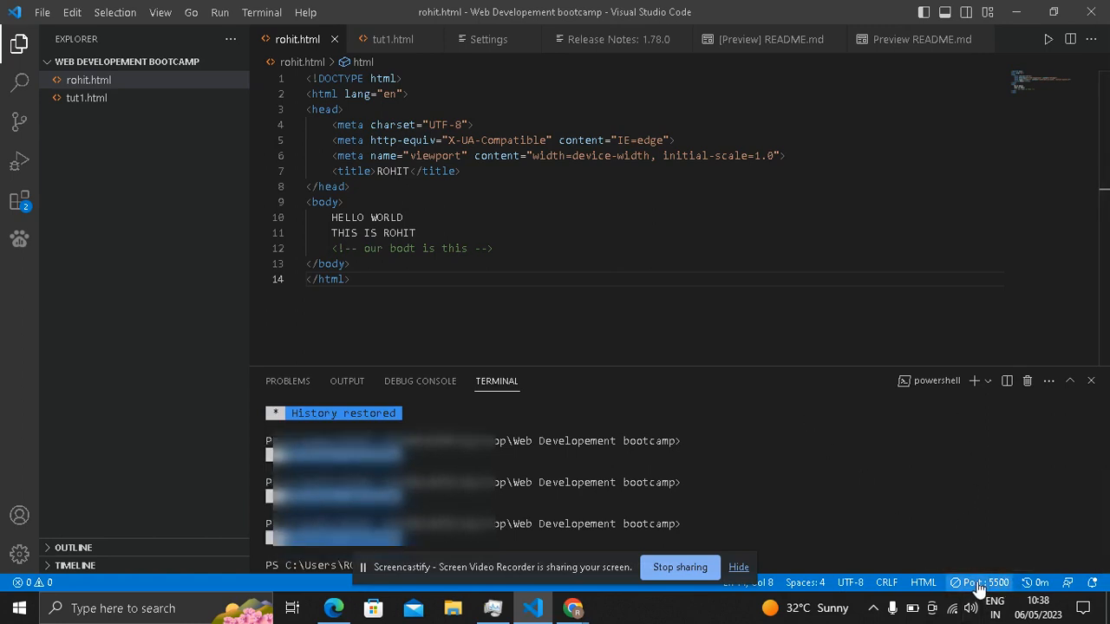
# - Go Live on port 5500 to serve rohit.html in the default browser, then return to the editor
pyautogui.click(986, 583)
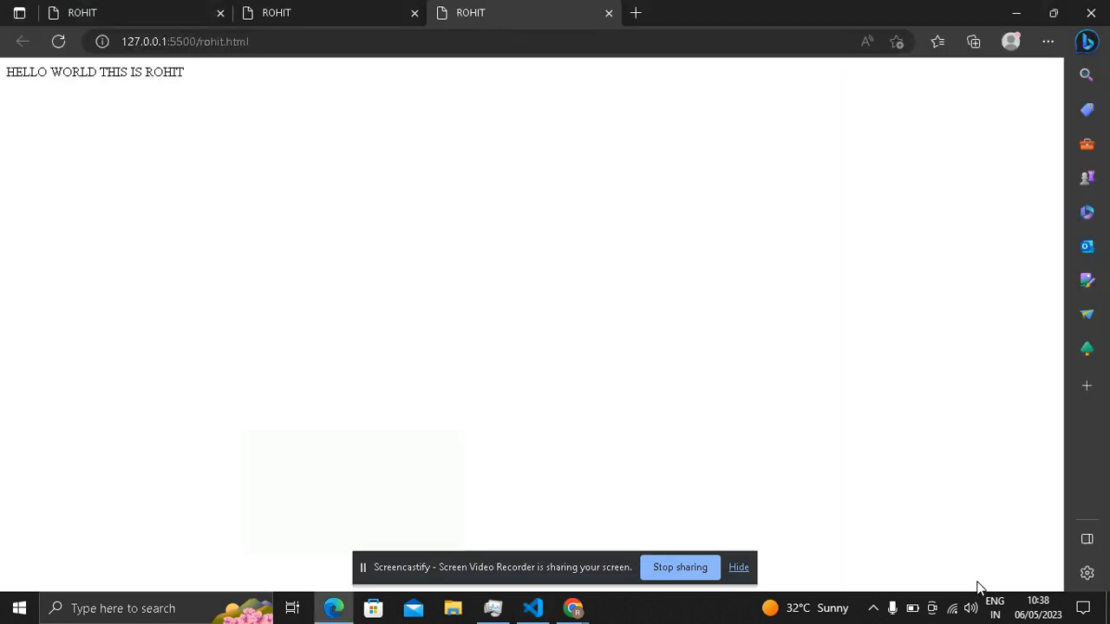
pyautogui.click(531, 607)
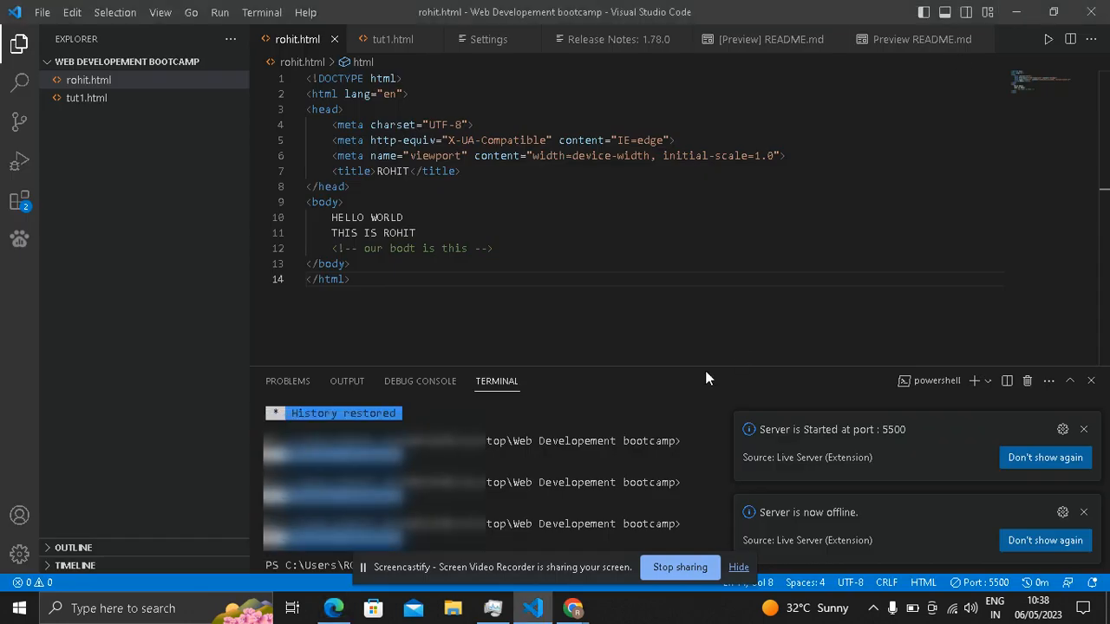
pyautogui.moveTo(9, 534)
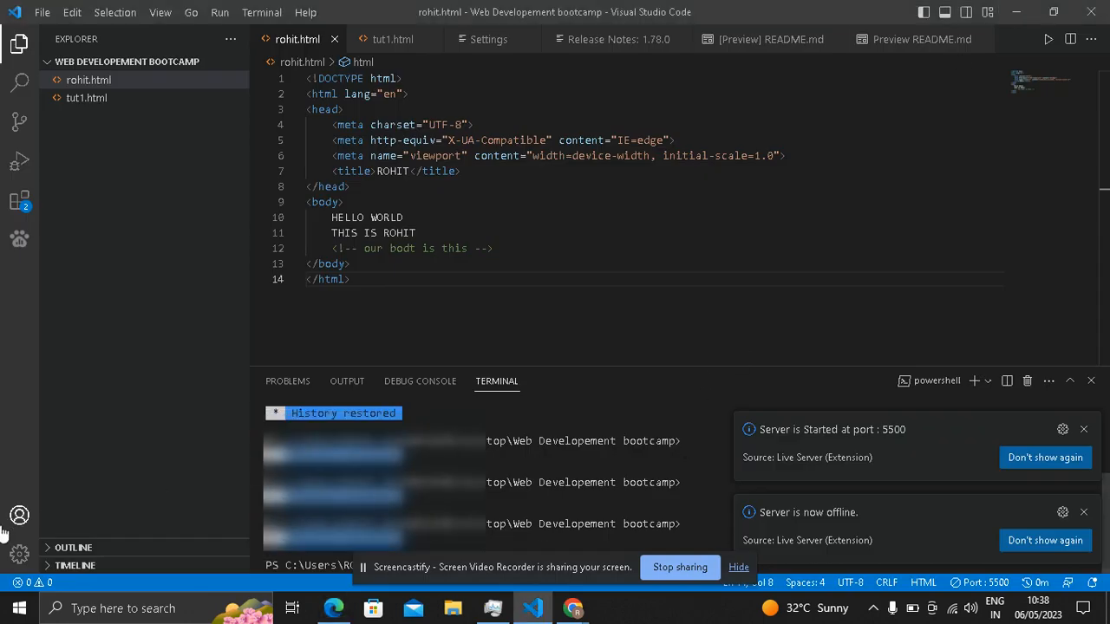
# - Bring up VS Code's Settings from the Manage gear in the activity bar
pyautogui.click(19, 555)
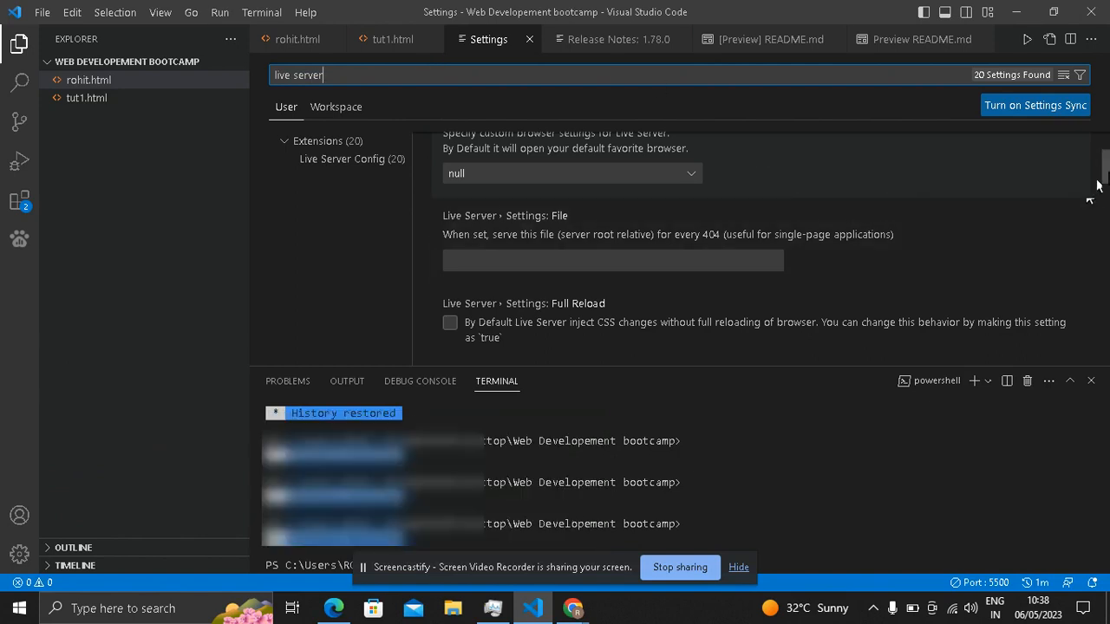
# - Set Live Server's Custom Browser setting to chrome instead of null
pyautogui.scroll(3)
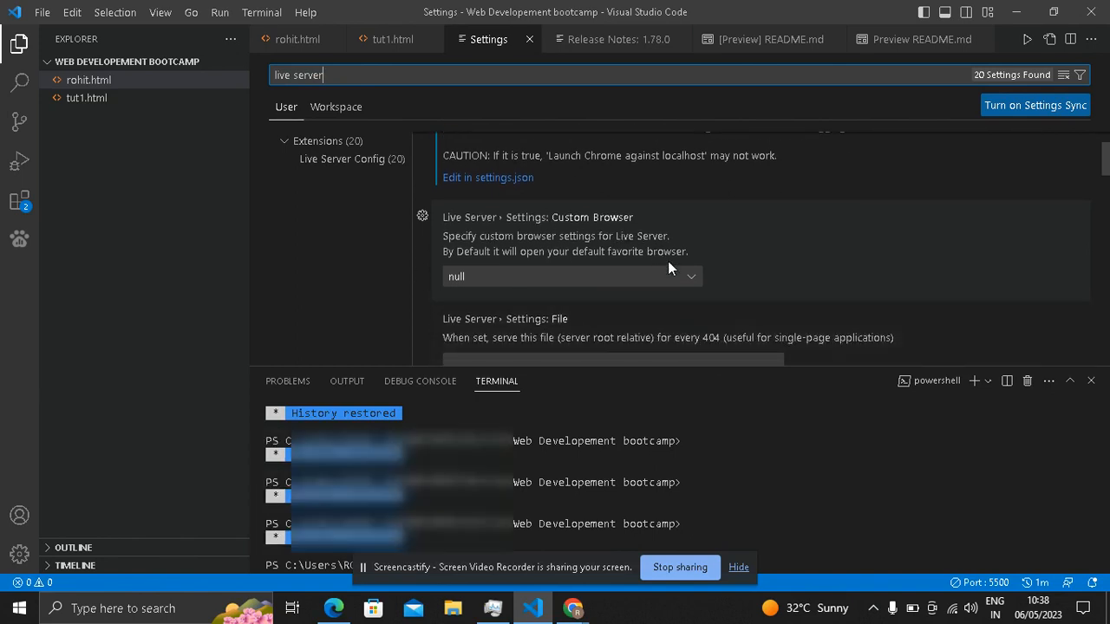
pyautogui.click(571, 275)
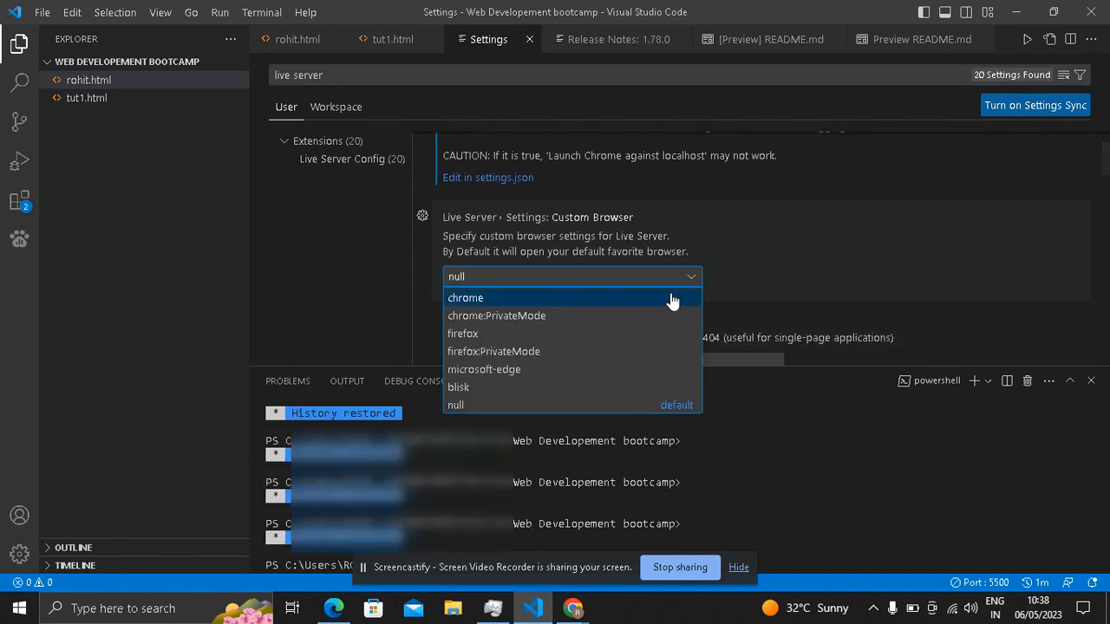
pyautogui.click(465, 298)
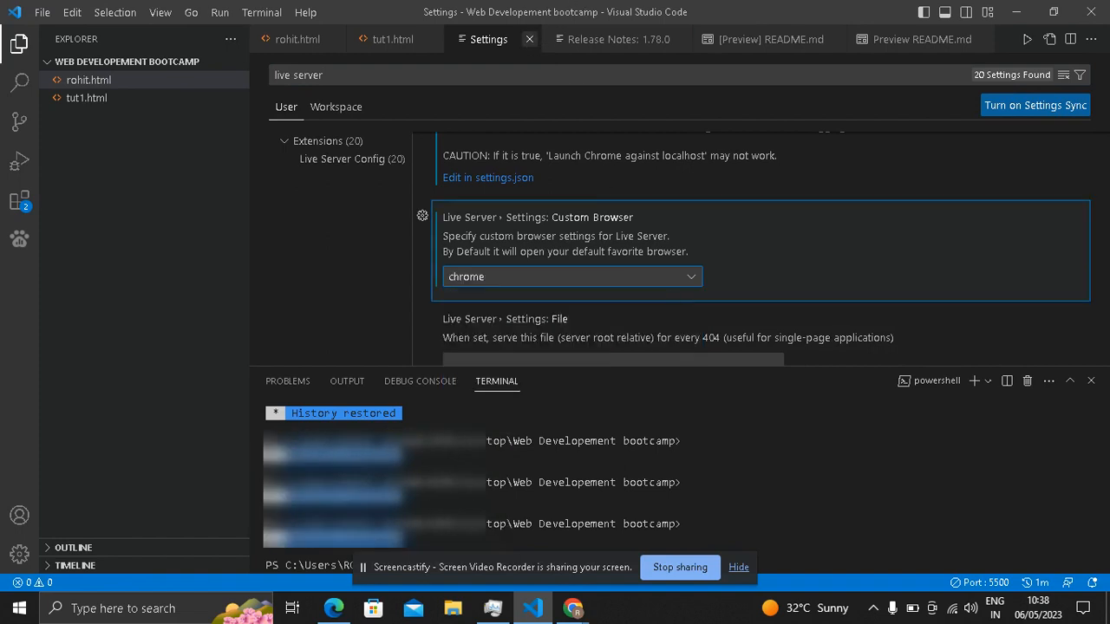
# - Close Settings, return to rohit.html and stop the Live Server on port 5500
pyautogui.click(529, 39)
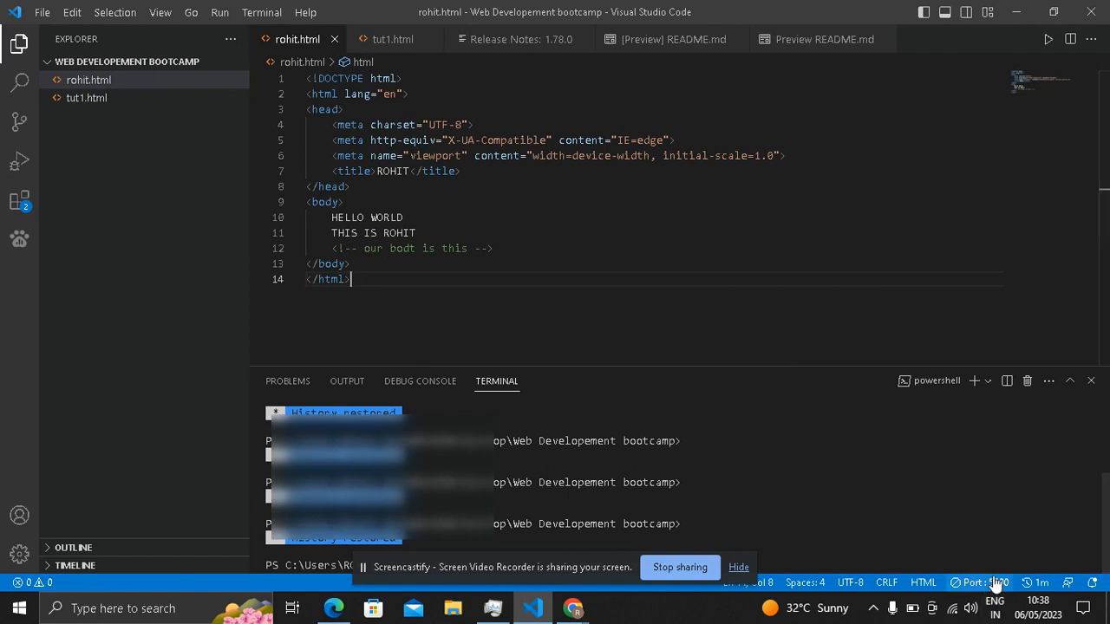
pyautogui.click(985, 582)
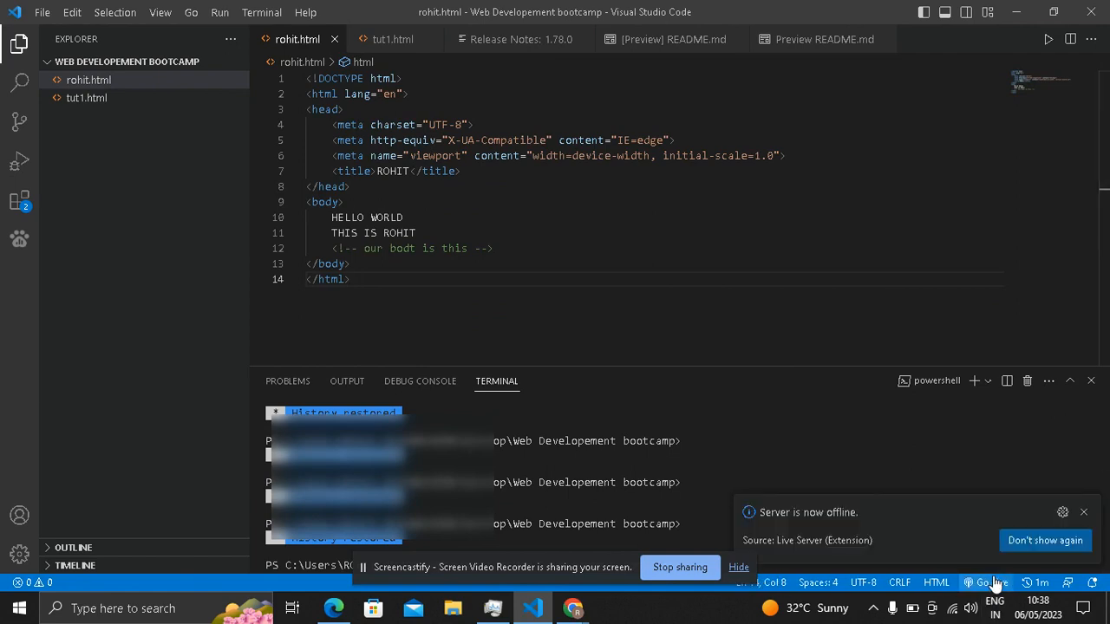